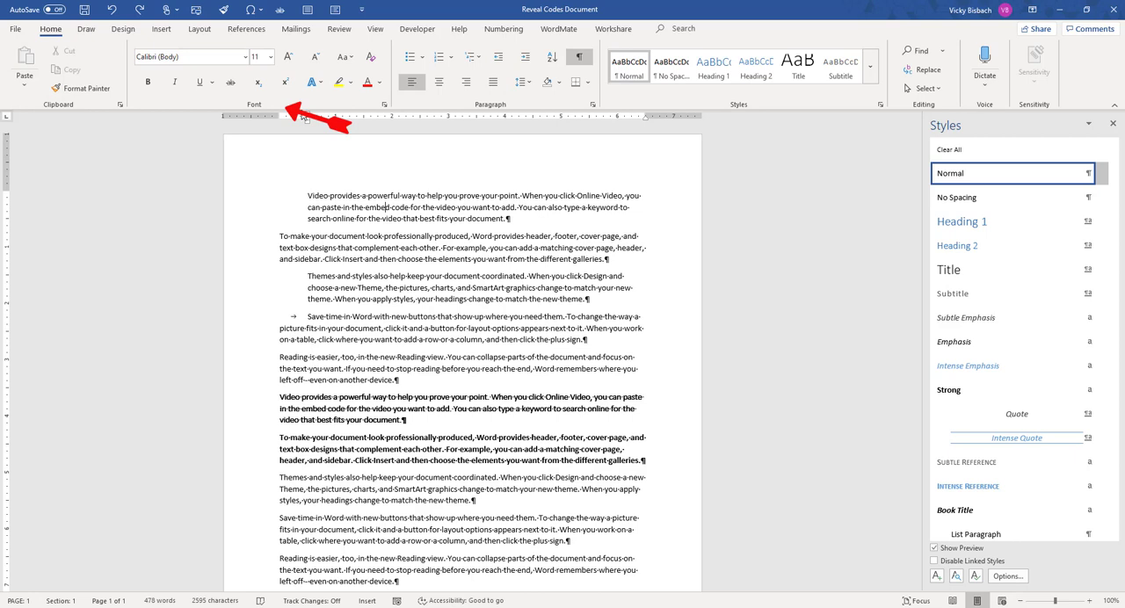
mouse_move(371, 56)
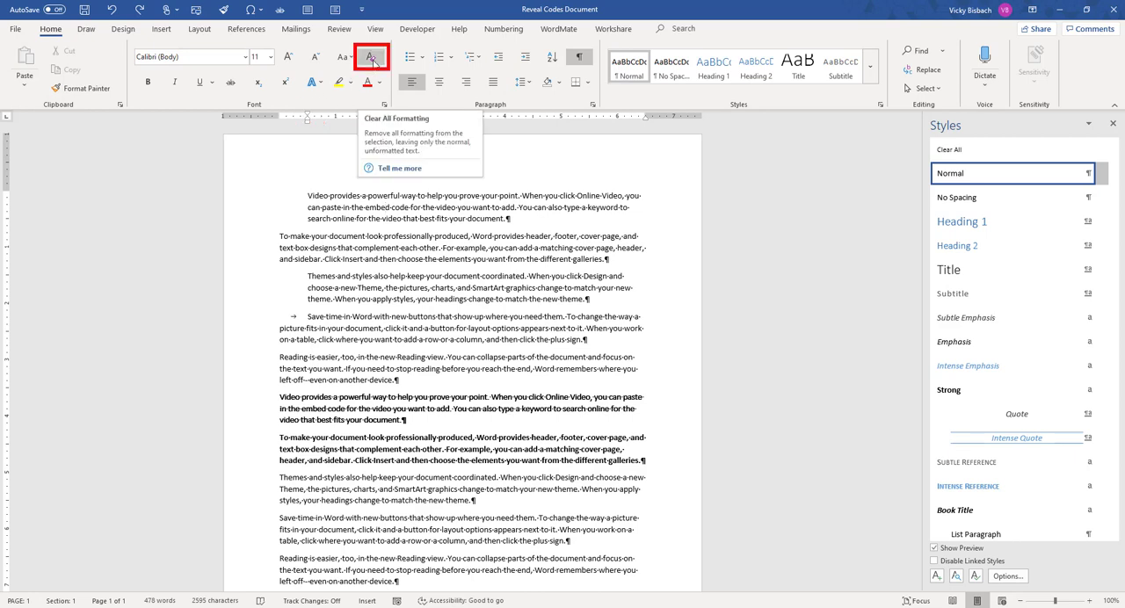
mouse_move(450, 557)
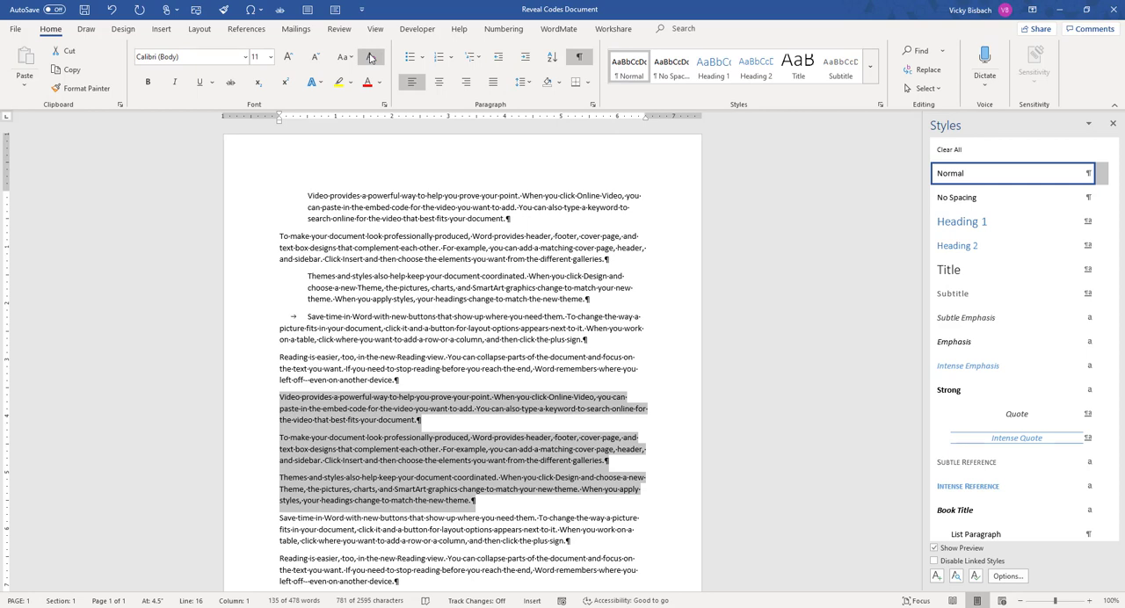
Step: Strip all formatting from the three selected bold paragraphs with Clear All Formatting
left_click(953, 341)
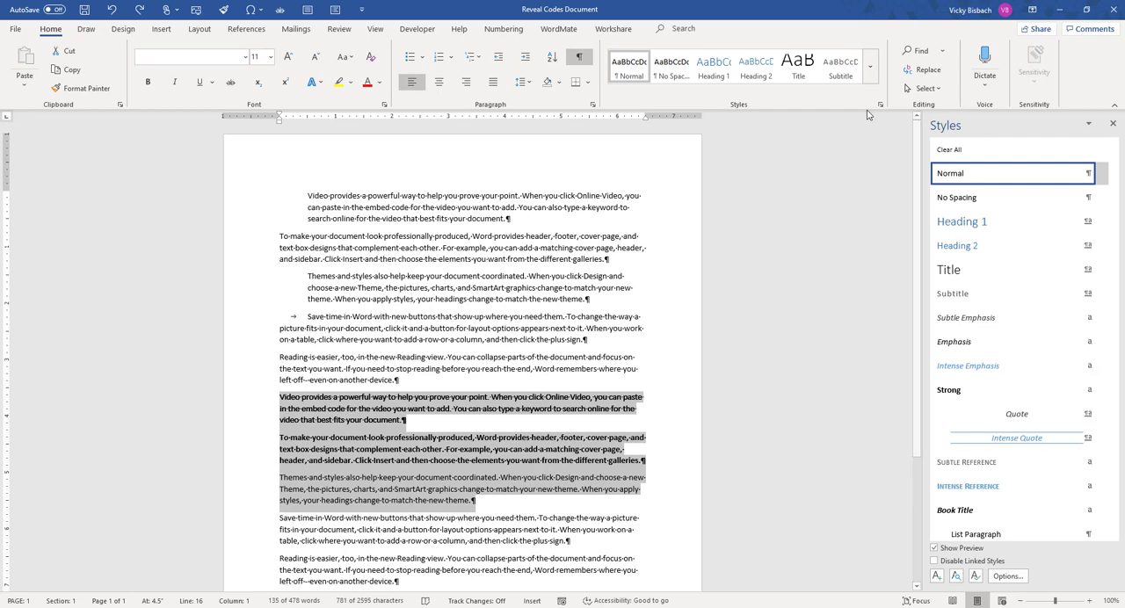
mouse_move(1115, 188)
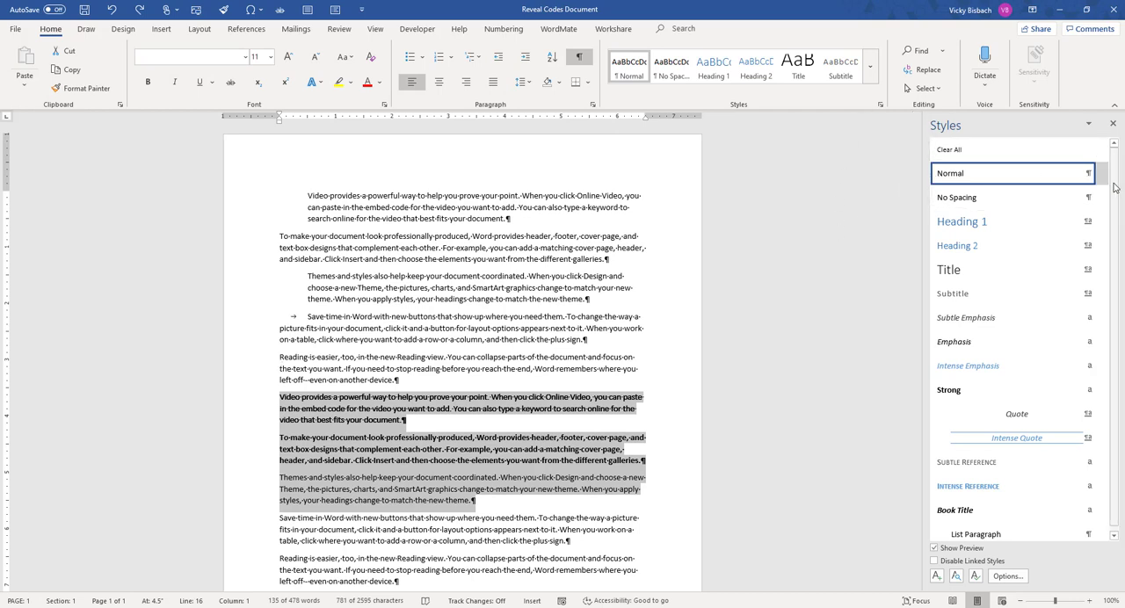
mouse_move(950, 149)
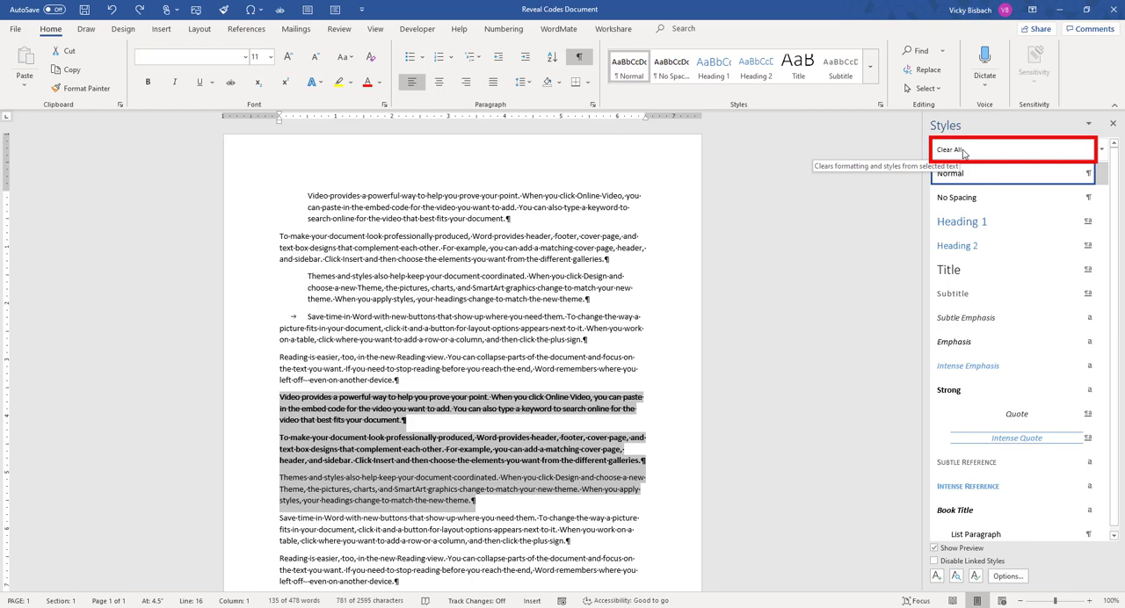
Step: Clear formatting and styles from the selected paragraphs via the Styles pane's Clear All
left_click(949, 148)
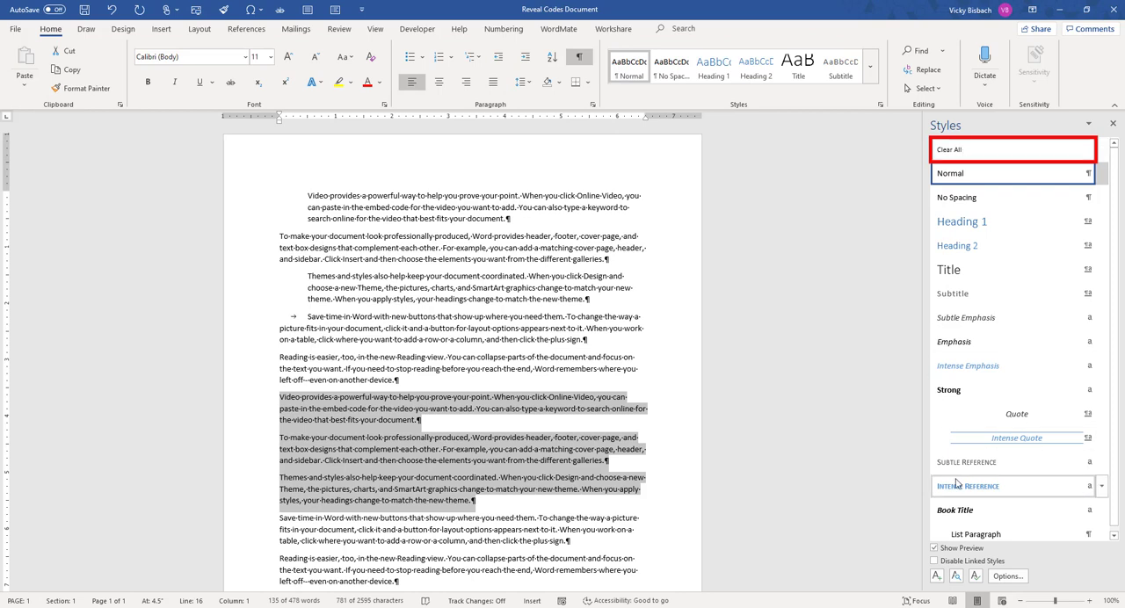
left_click(949, 391)
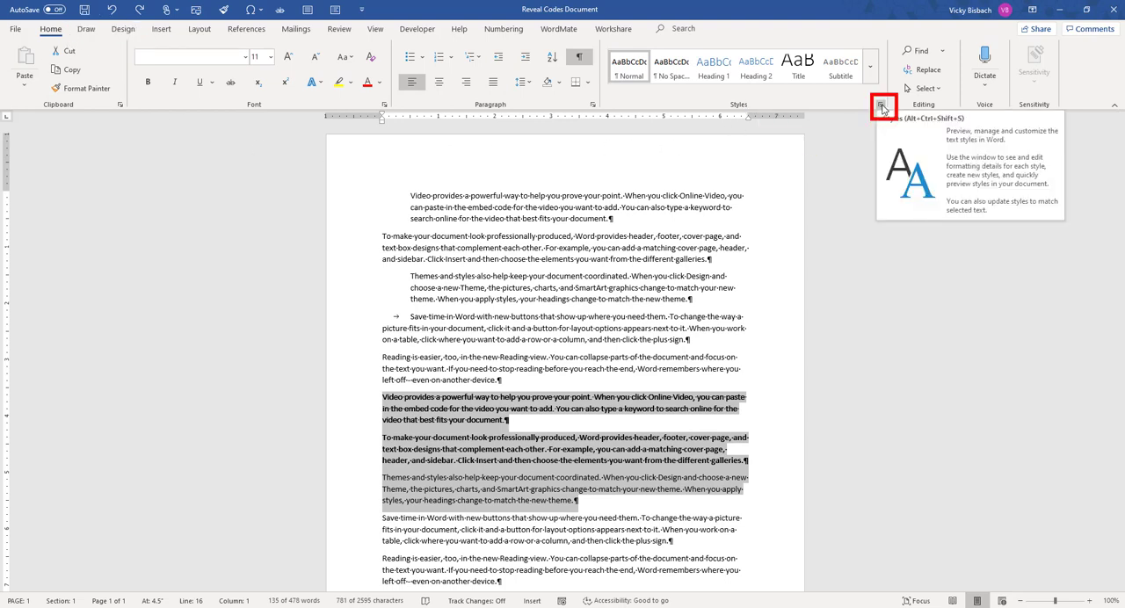
Step: Show the Styles pane beside the document from the Home tab's Styles launcher
left_click(881, 106)
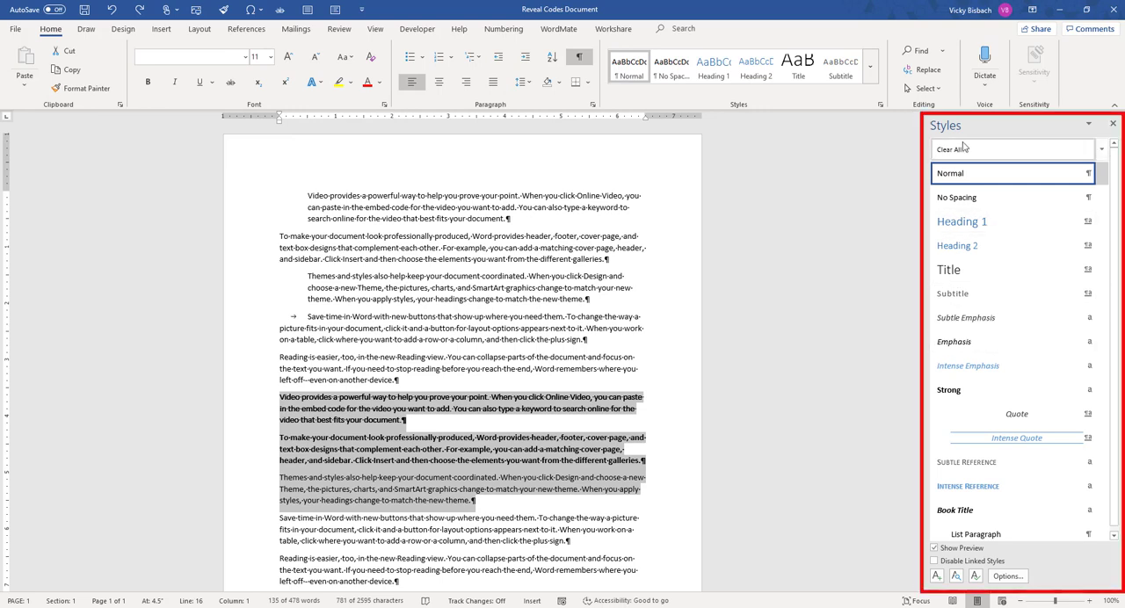